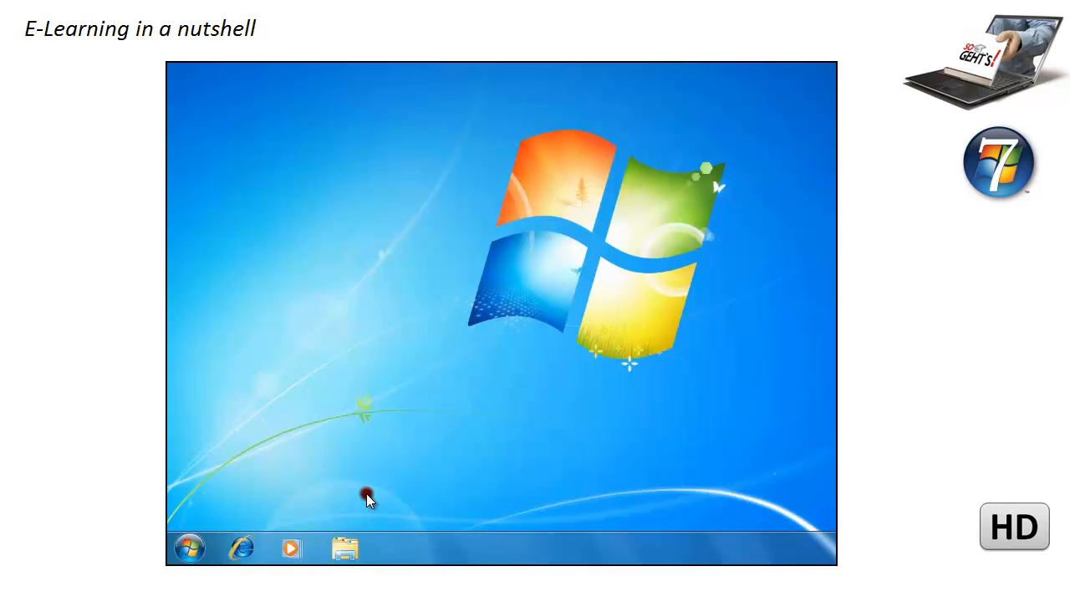
mouse_move(360, 505)
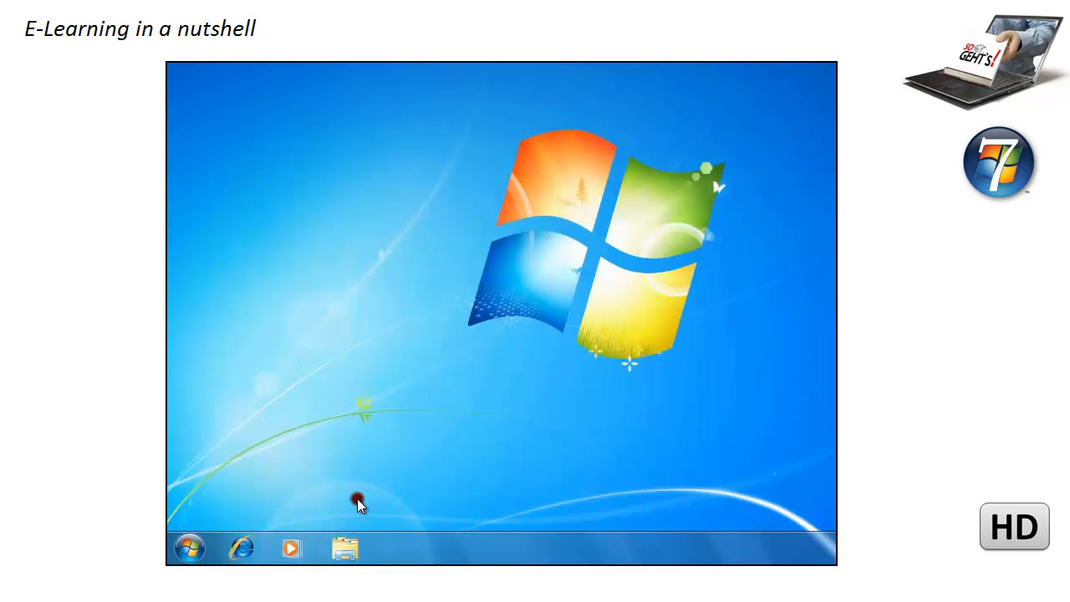
mouse_move(343, 548)
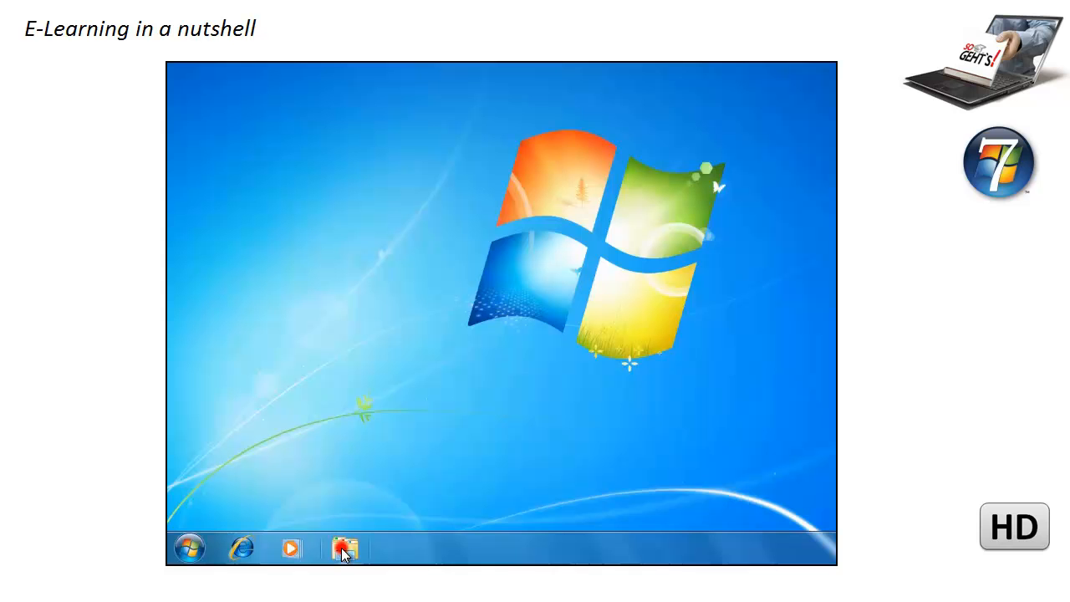
mouse_move(344, 549)
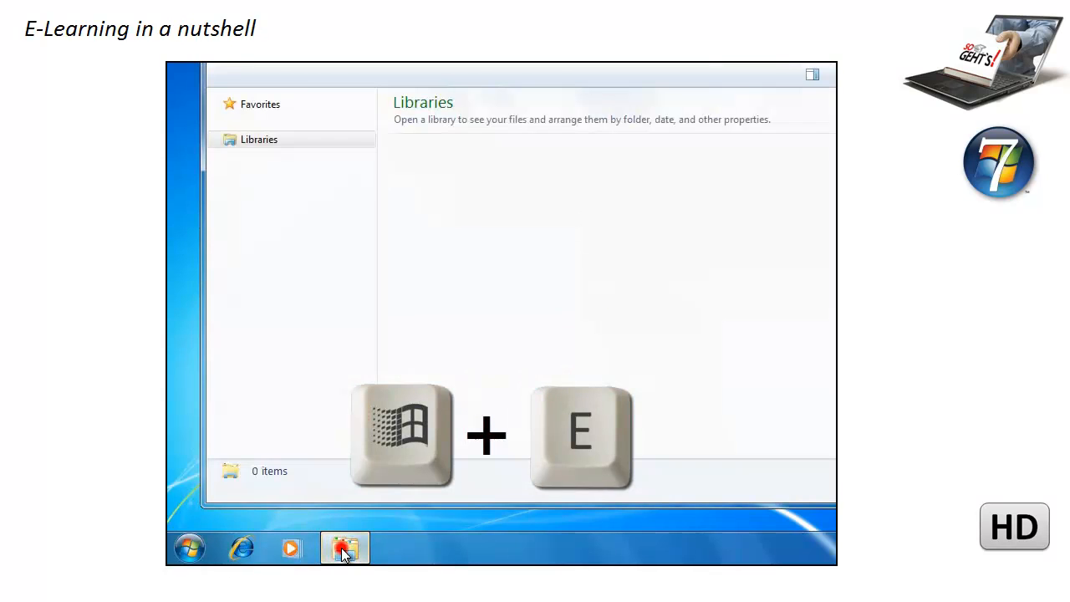
- Open a new Explorer window and navigate Libraries > Documents > Stories > Fairy Tales
key(win+e)
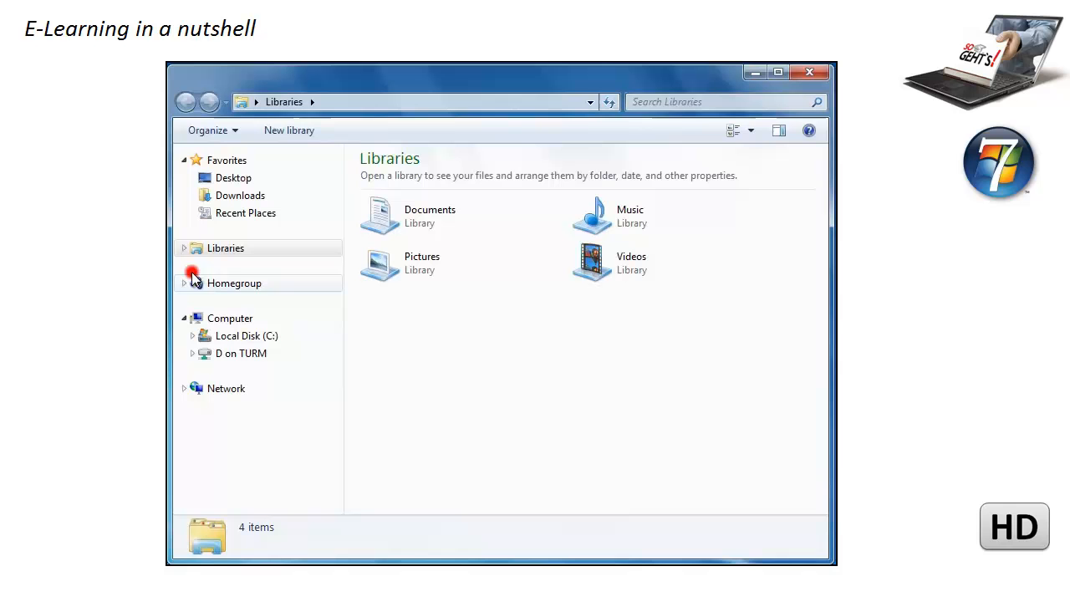
click(184, 247)
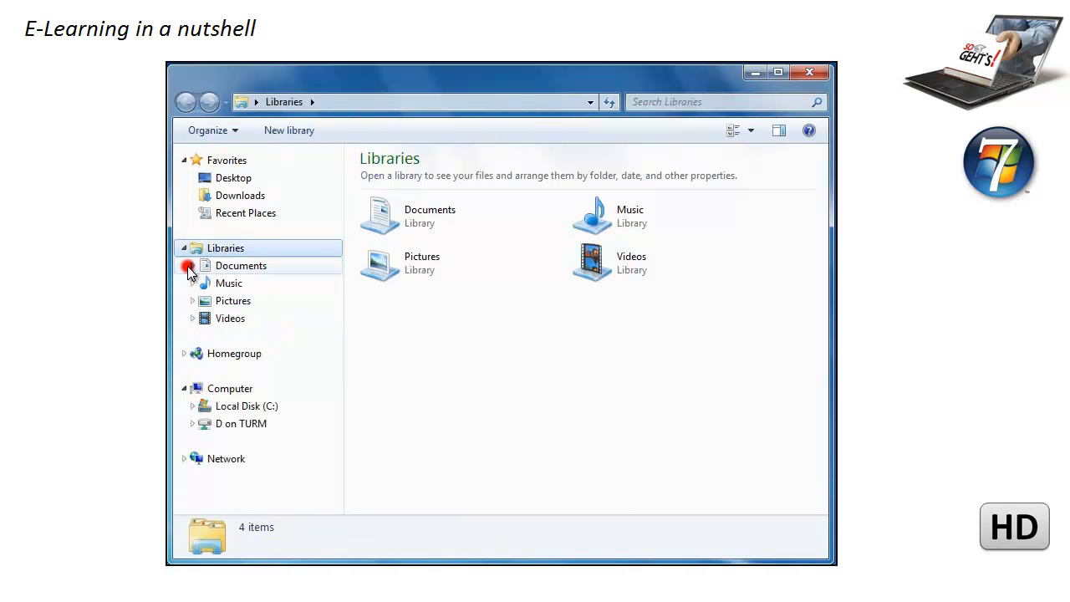
click(193, 264)
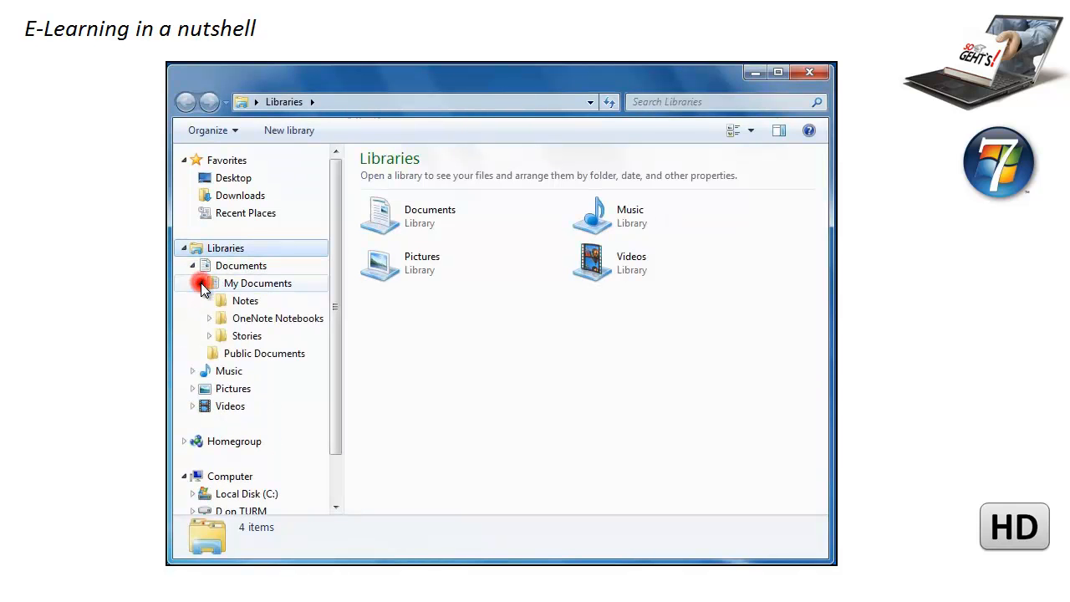
click(211, 334)
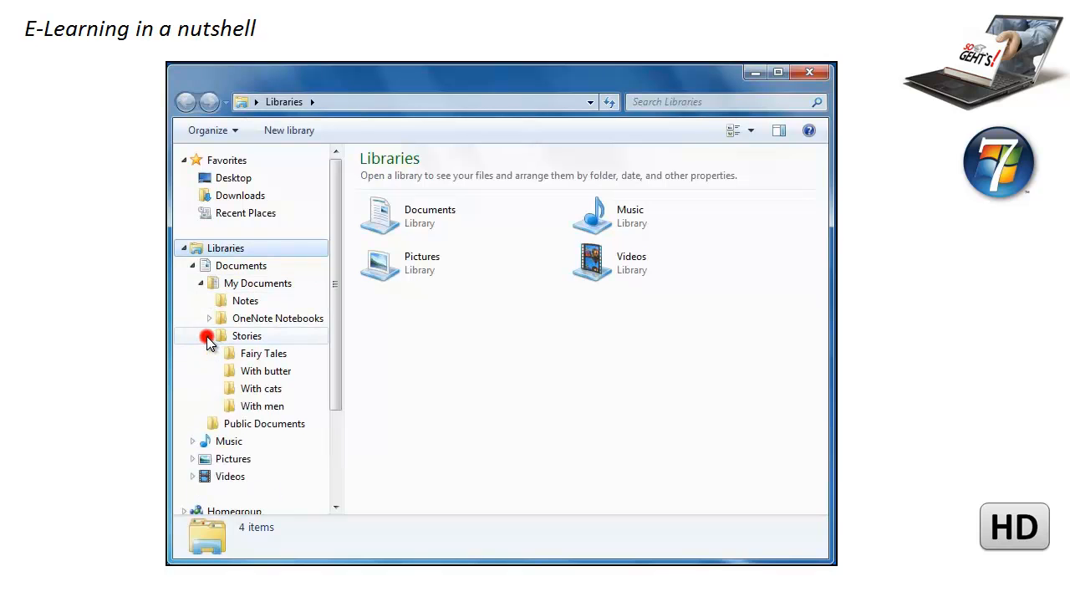
click(264, 353)
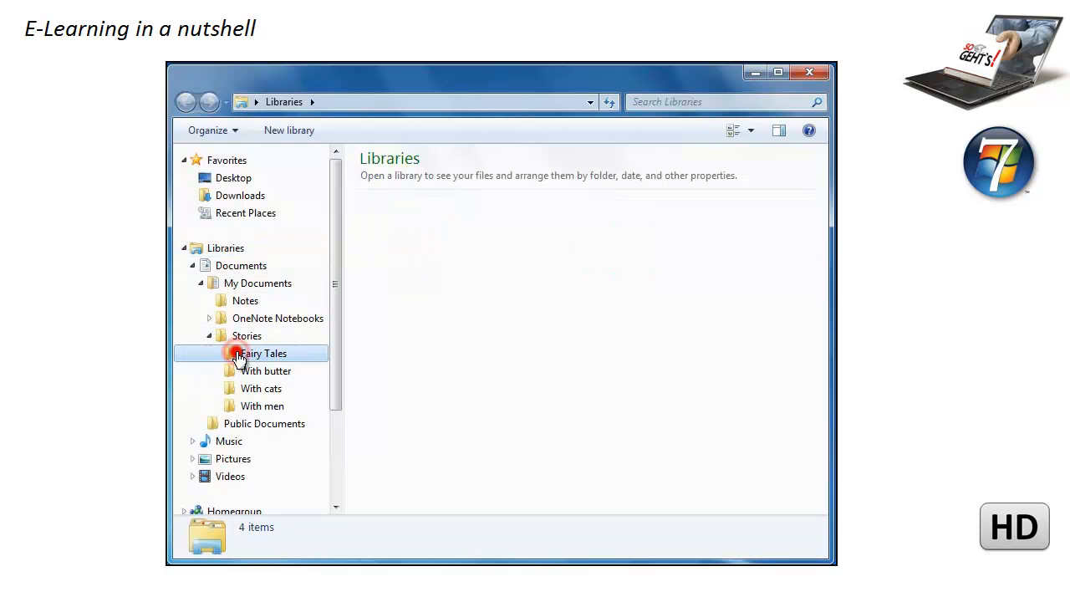
click(261, 353)
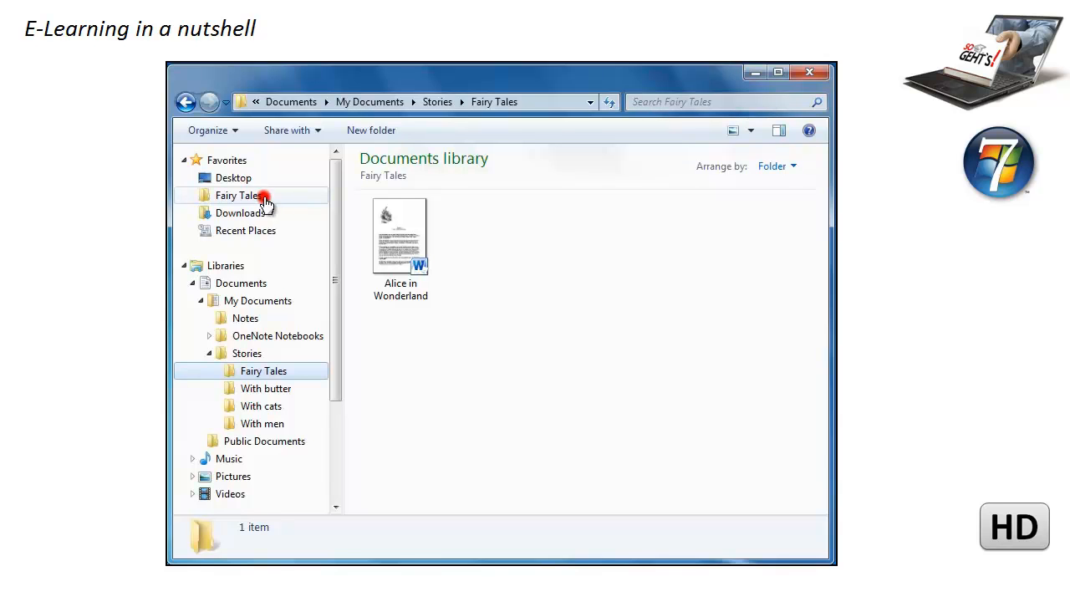
mouse_move(254, 199)
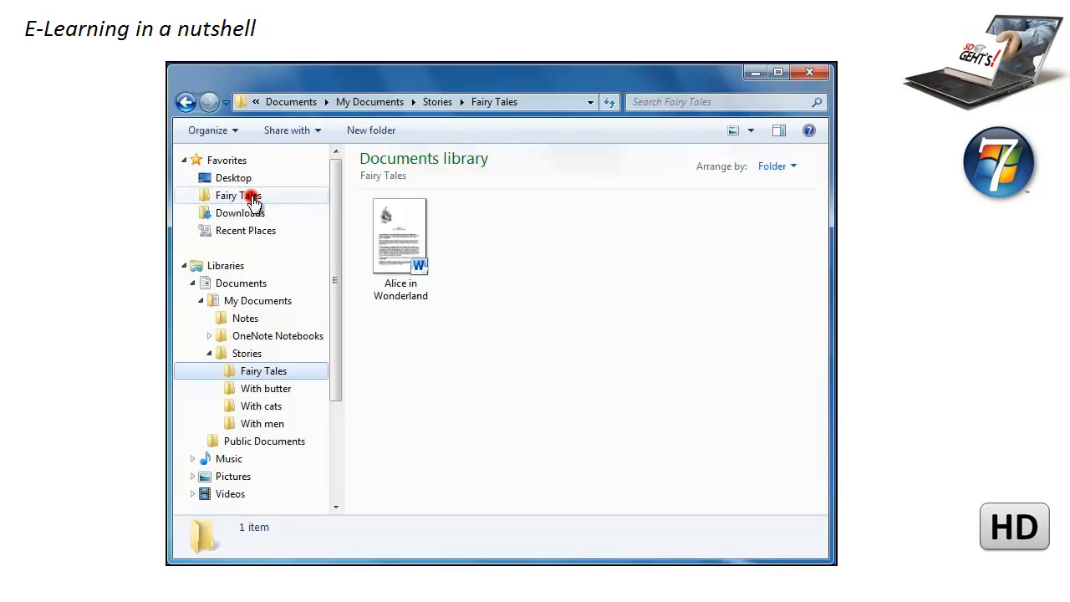
- Drag the Fairy Tales favorite so it sits below Downloads in Favorites
drag(401, 234, 251, 209)
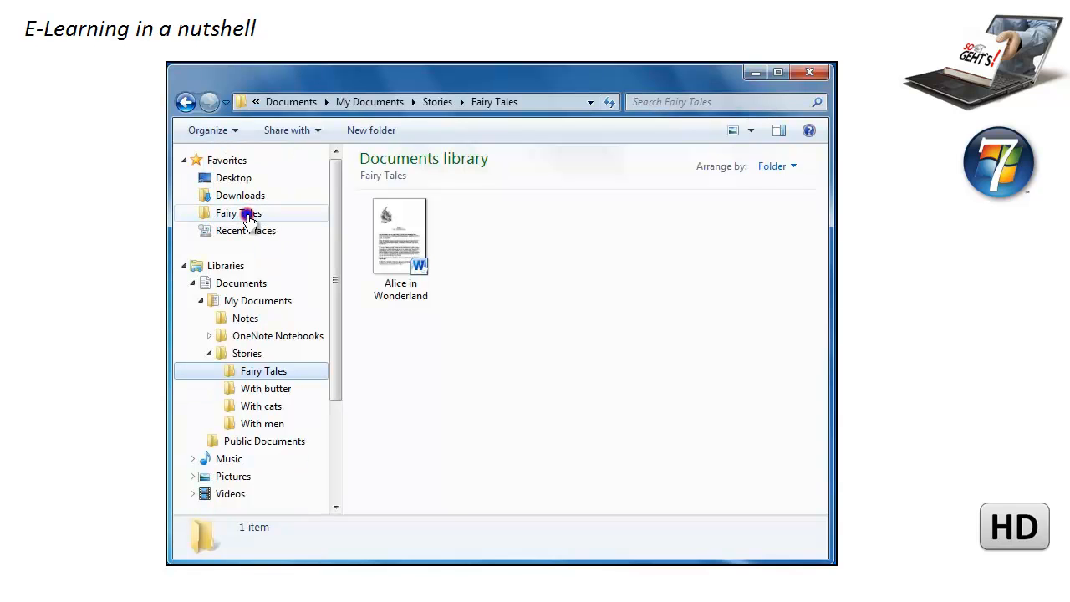
- Remove the Fairy Tales shortcut from the Favorites list via its context menu
right_click(237, 212)
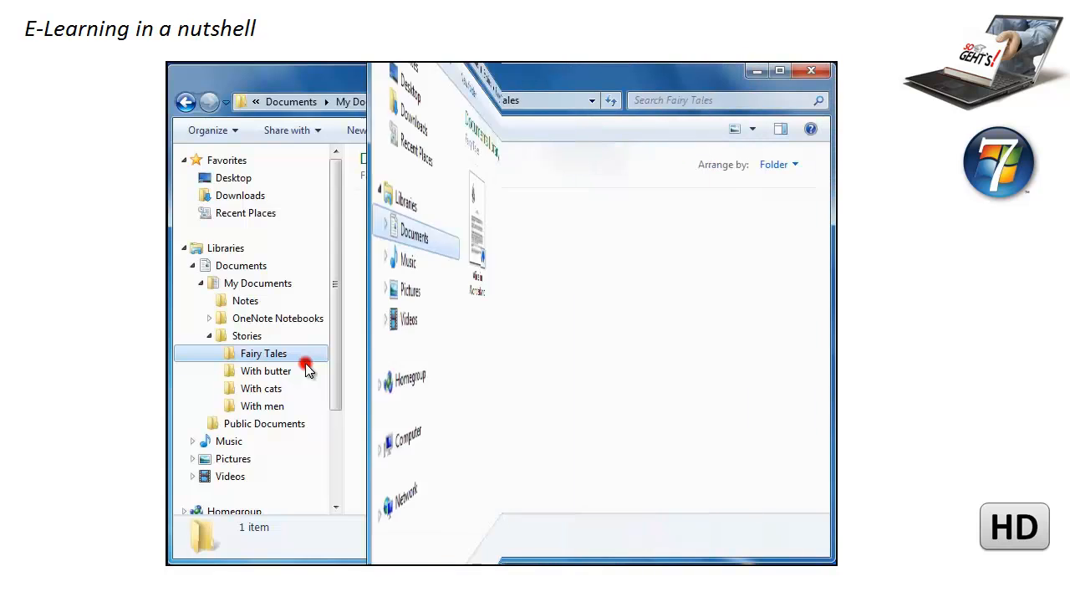
click(264, 353)
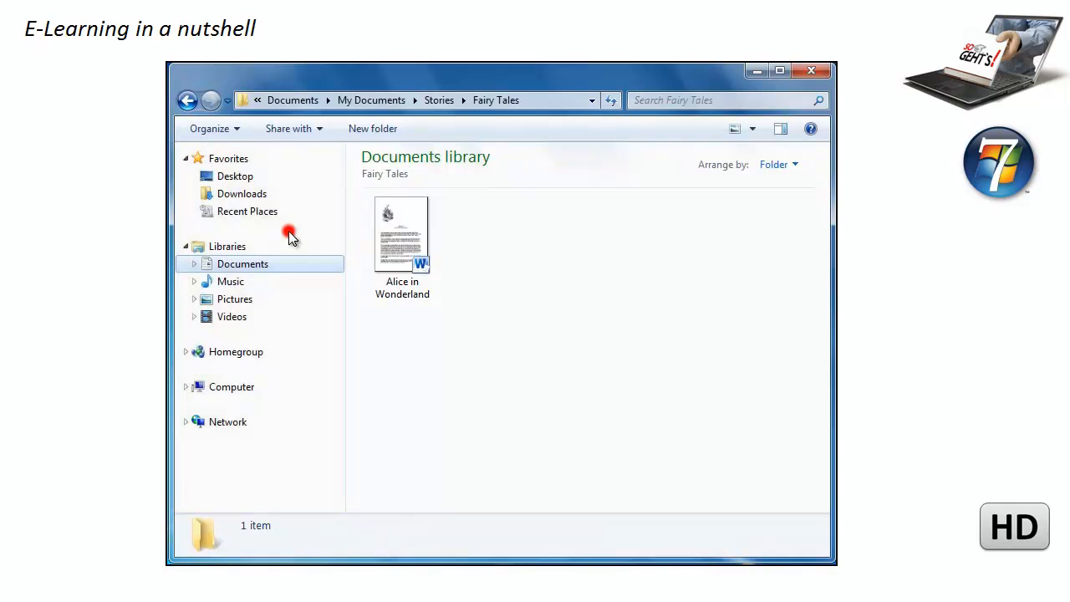
mouse_move(283, 211)
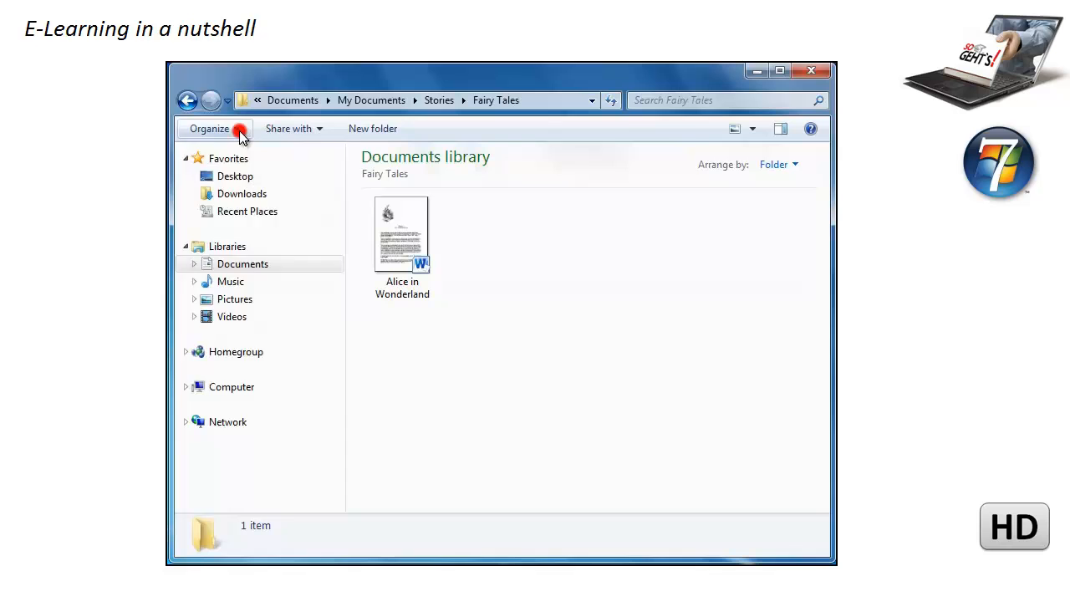
- Enable Show all folders in Folder Options so the tree roots at Desktop
click(209, 127)
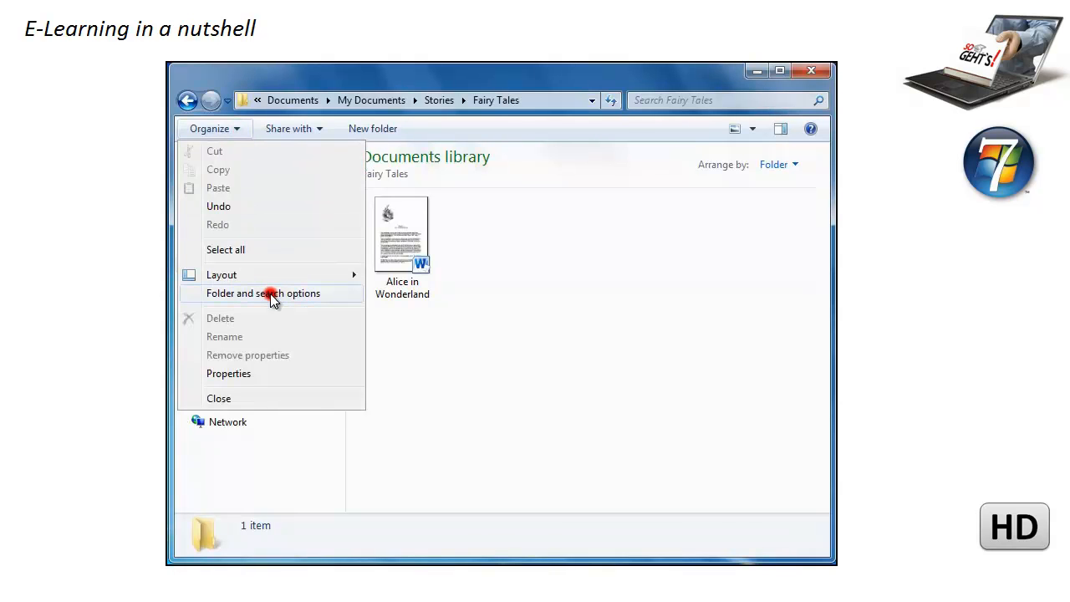
click(264, 293)
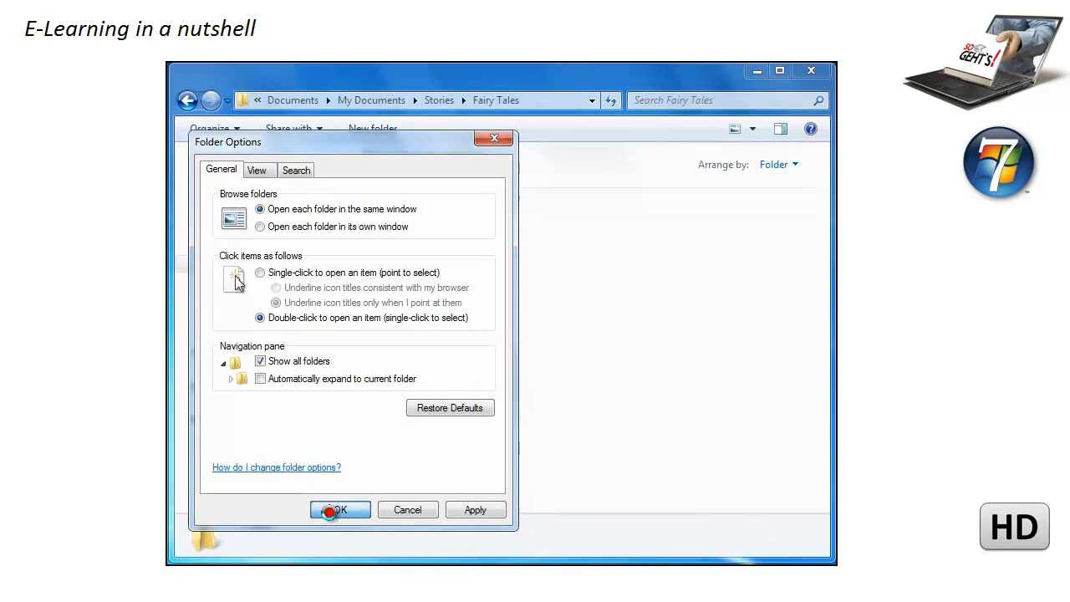
click(341, 510)
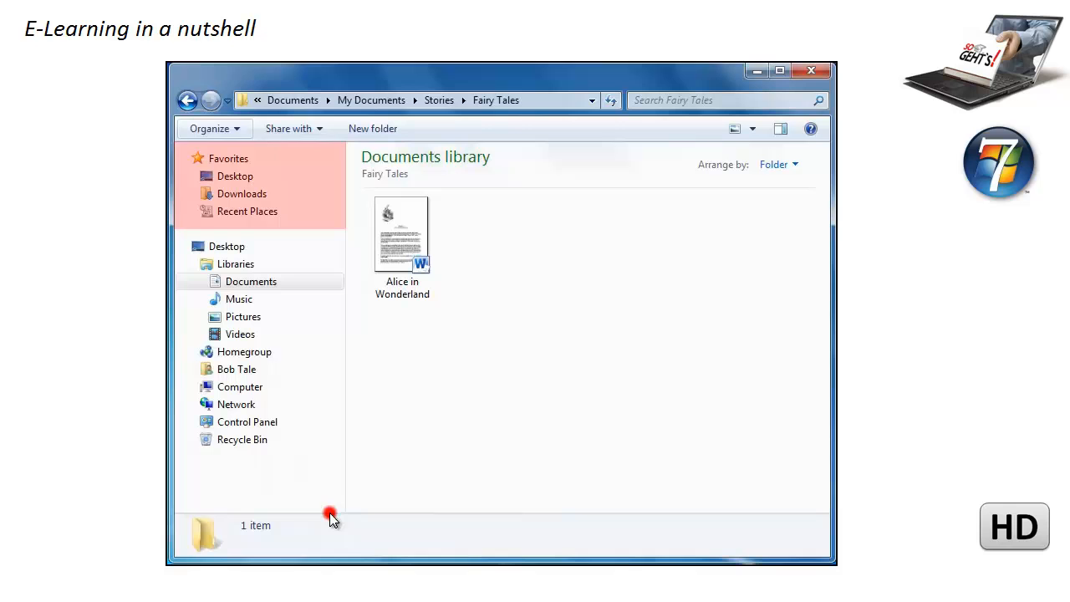